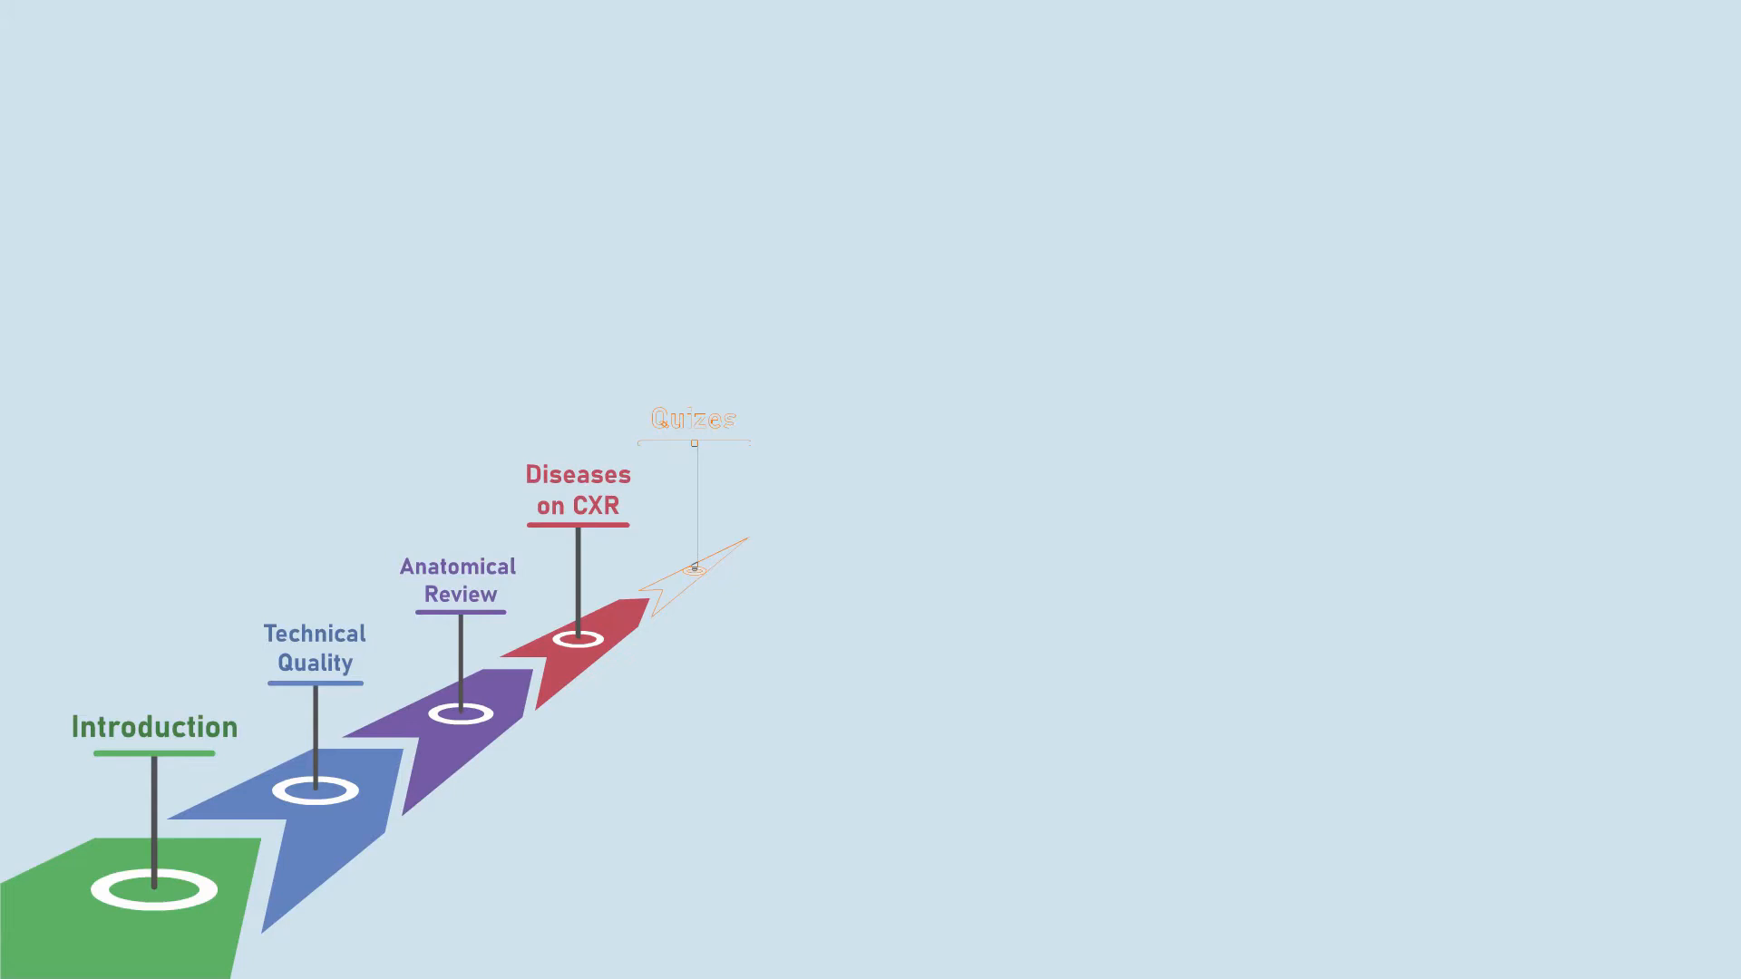
Advance the animation to reveal the orange Quizes step and chest X-ray slide previews.
{"action": "left_click", "coordinate": [691, 571]}
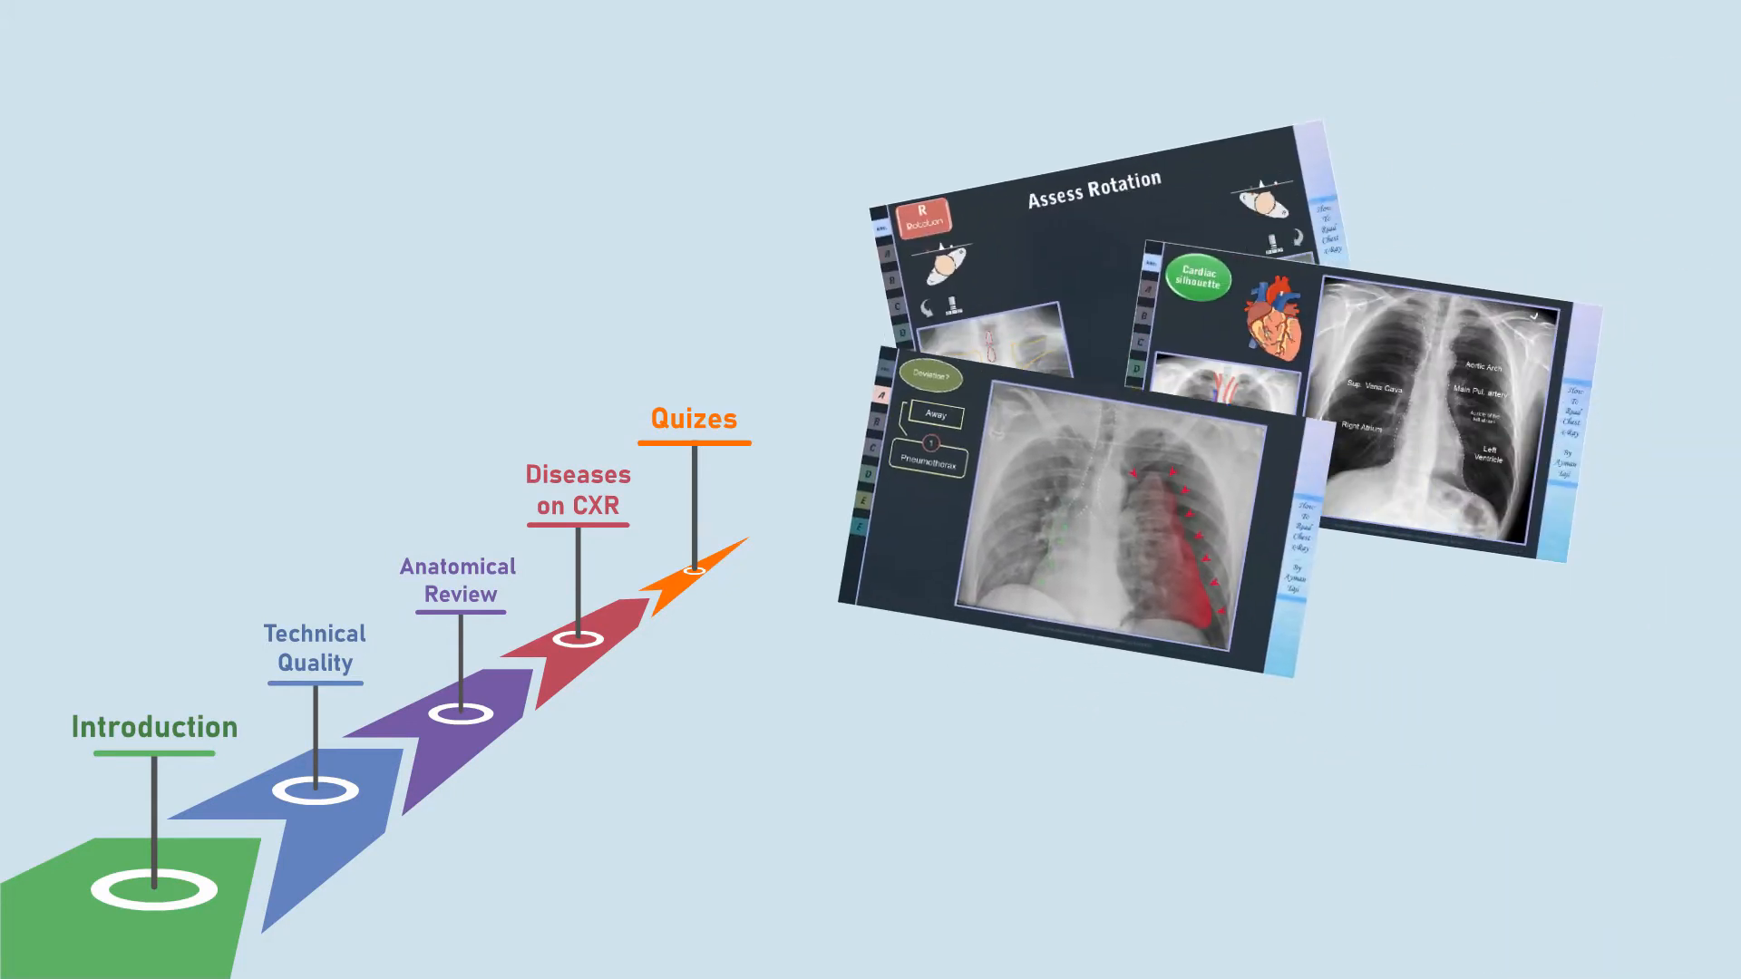